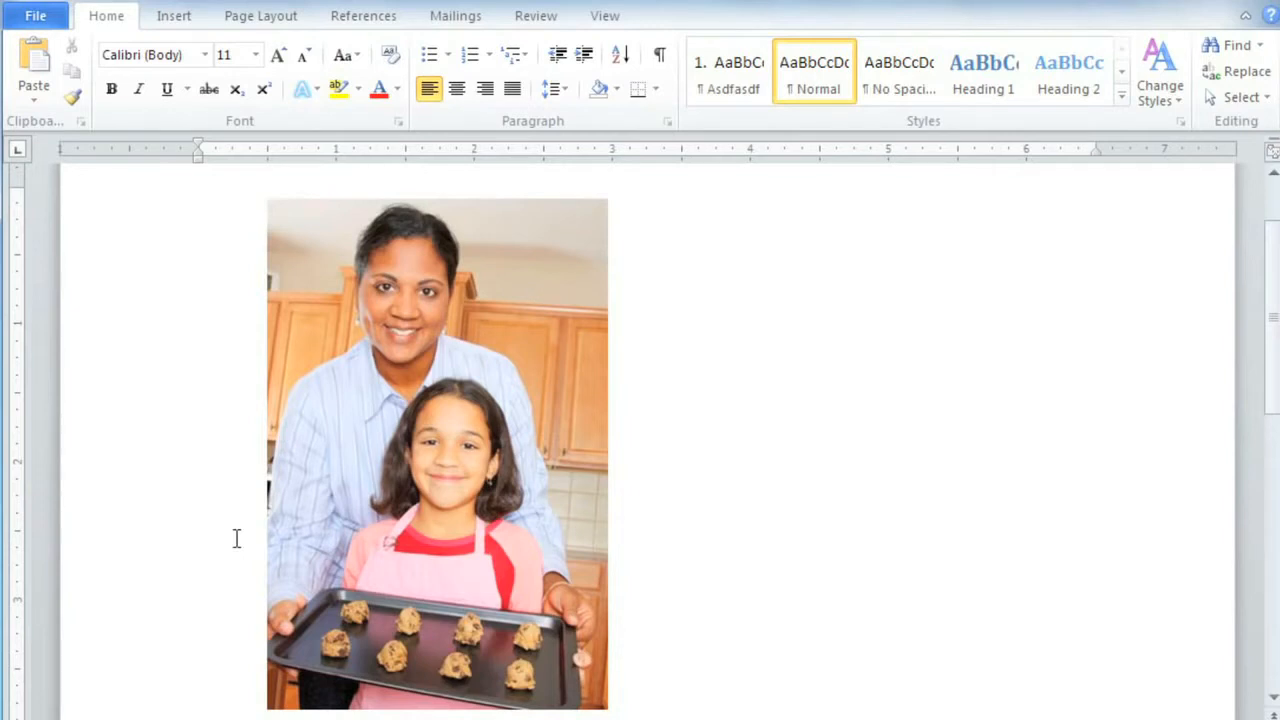
# Select the cookie photo and show its Picture Tools Format ribbon
pyautogui.click(436, 460)
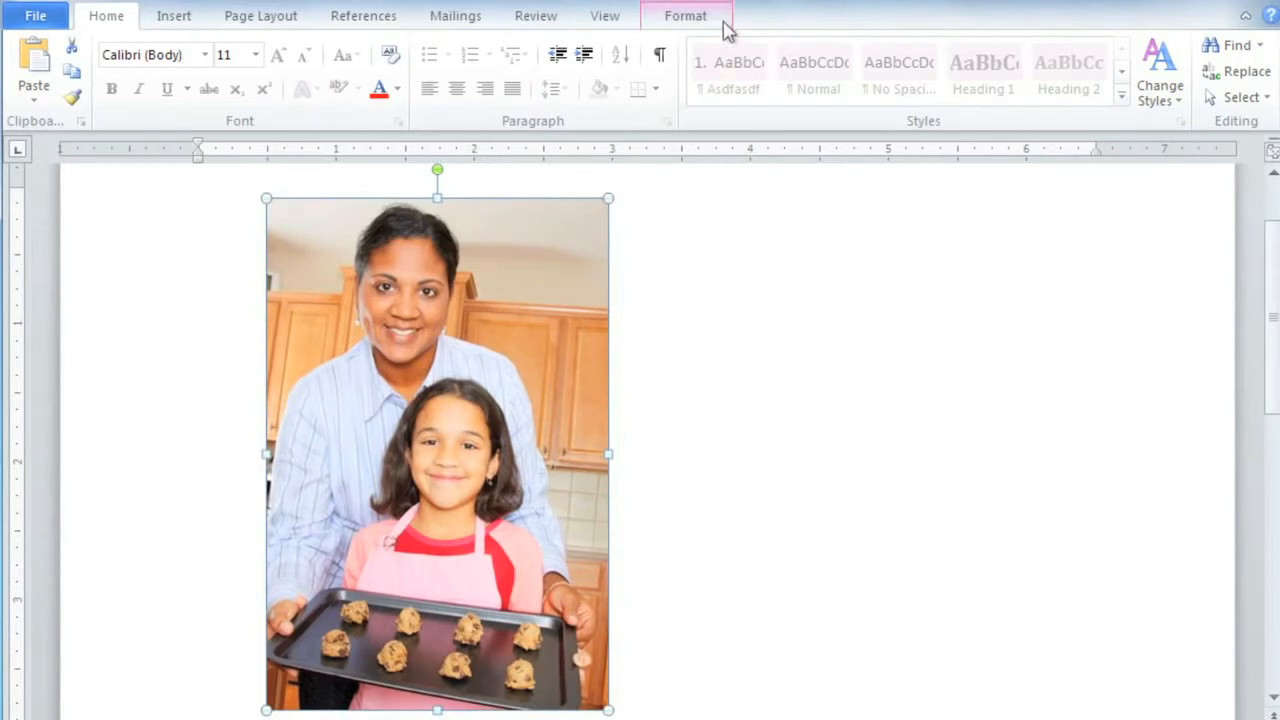
pyautogui.click(684, 16)
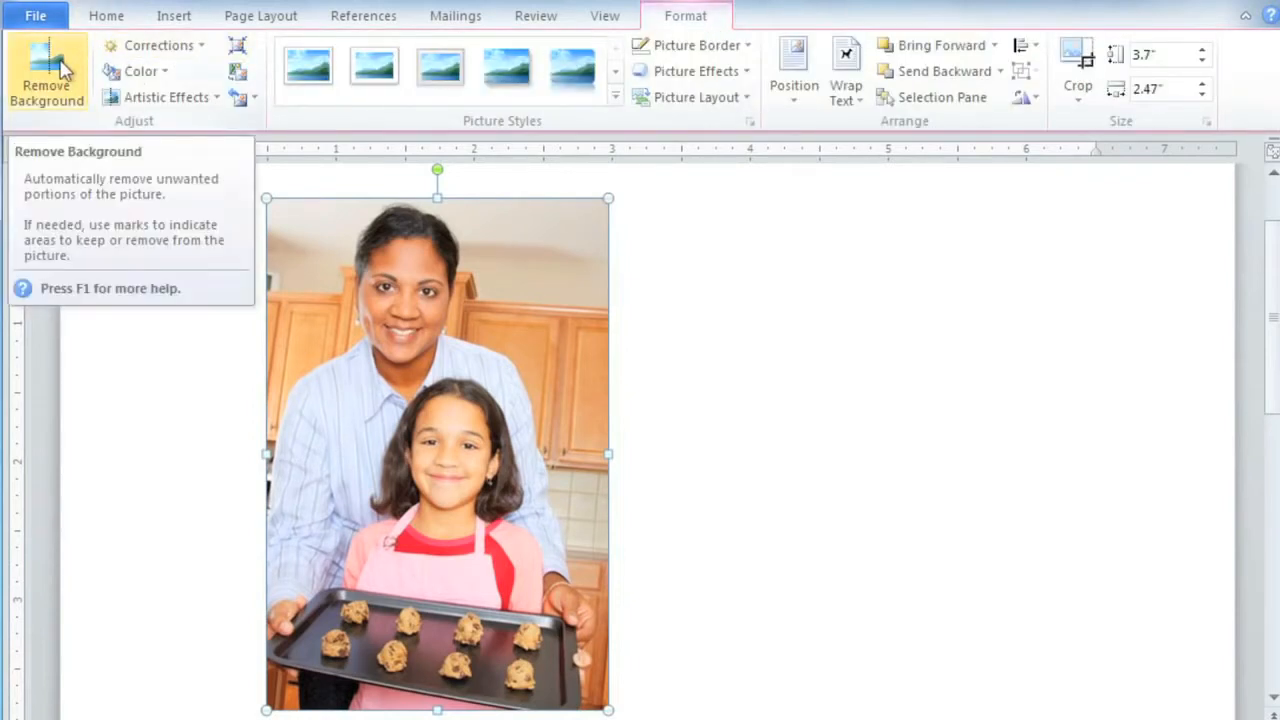
# Start Remove Background so the area around the woman and girl turns magenta
pyautogui.click(42, 72)
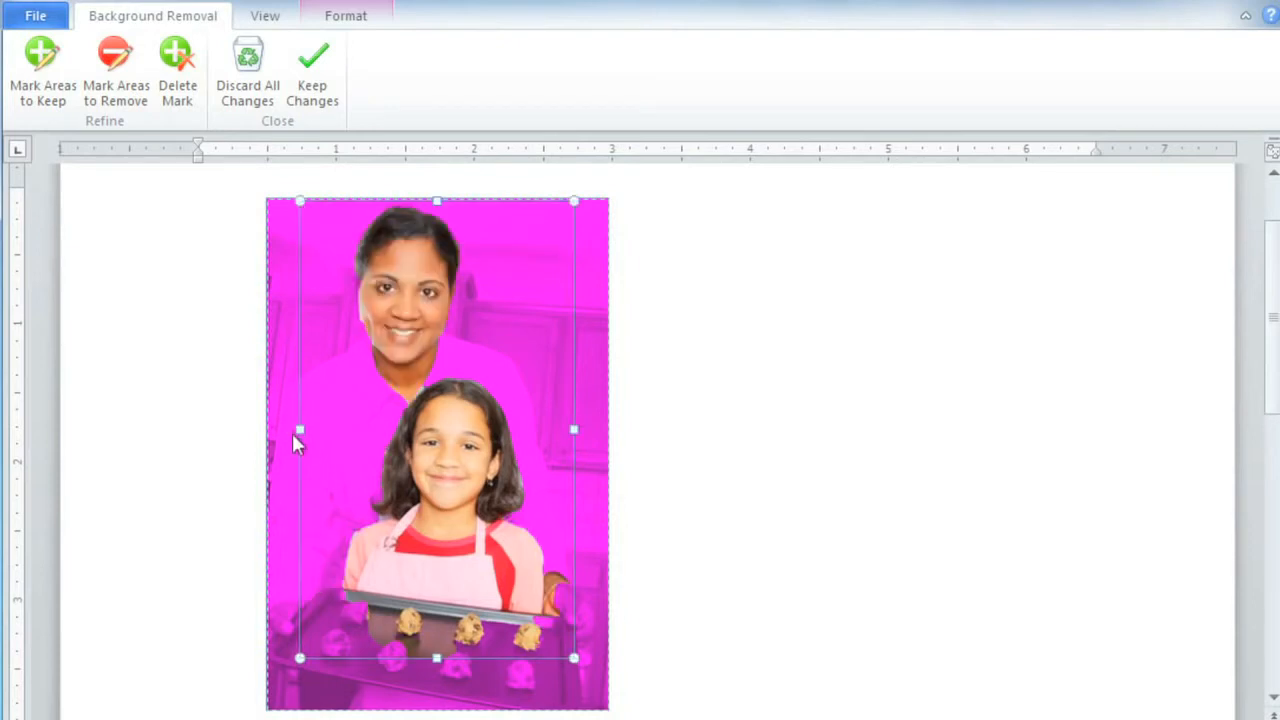
pyautogui.moveTo(264, 428)
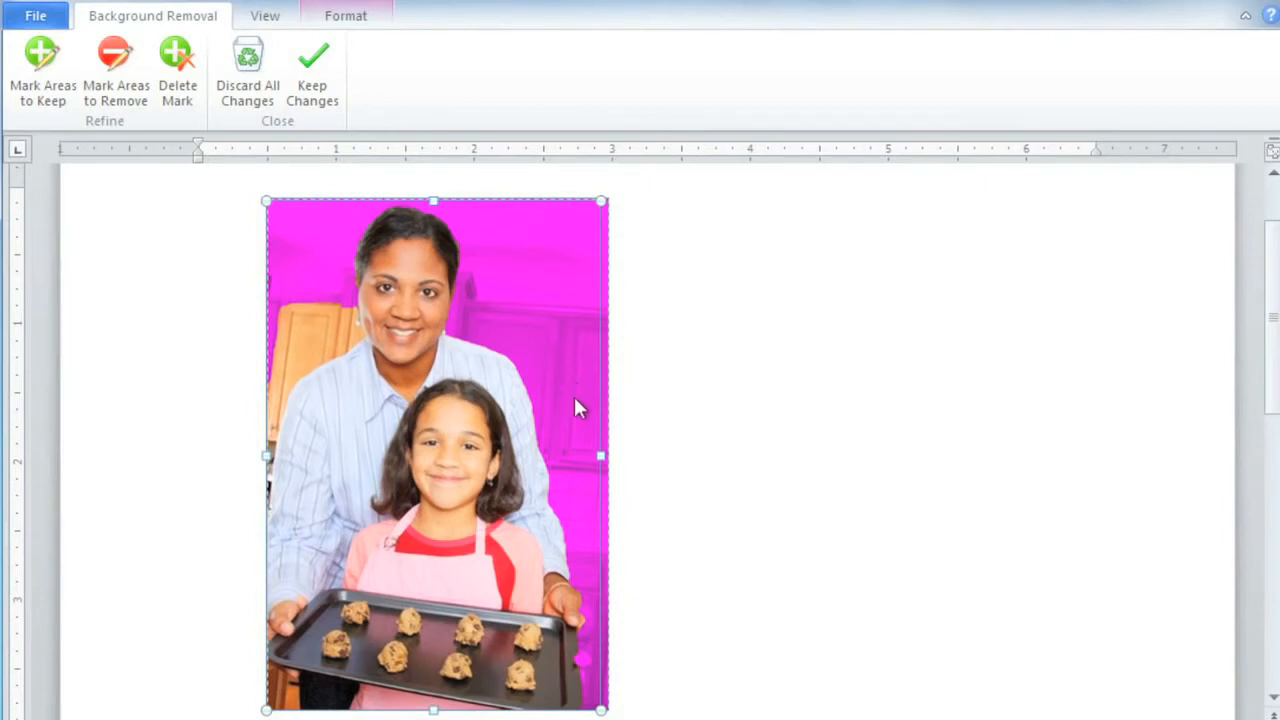
pyautogui.moveTo(588, 648)
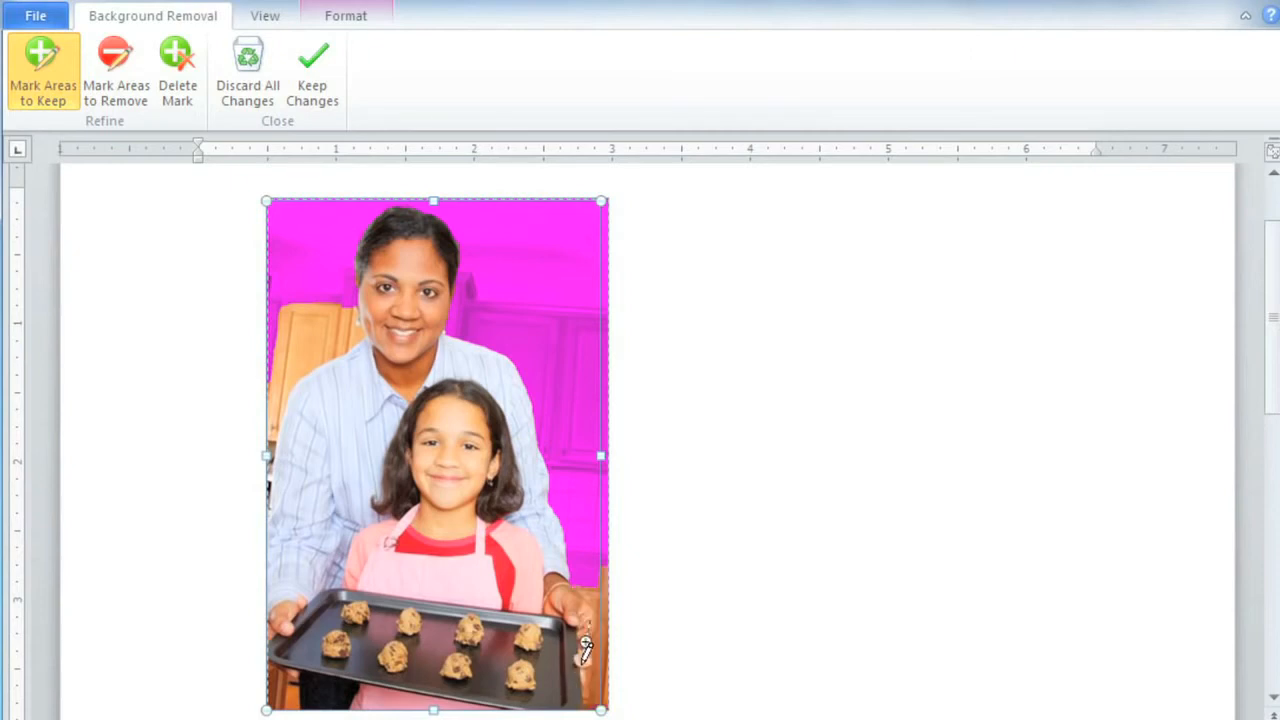
pyautogui.moveTo(584, 664)
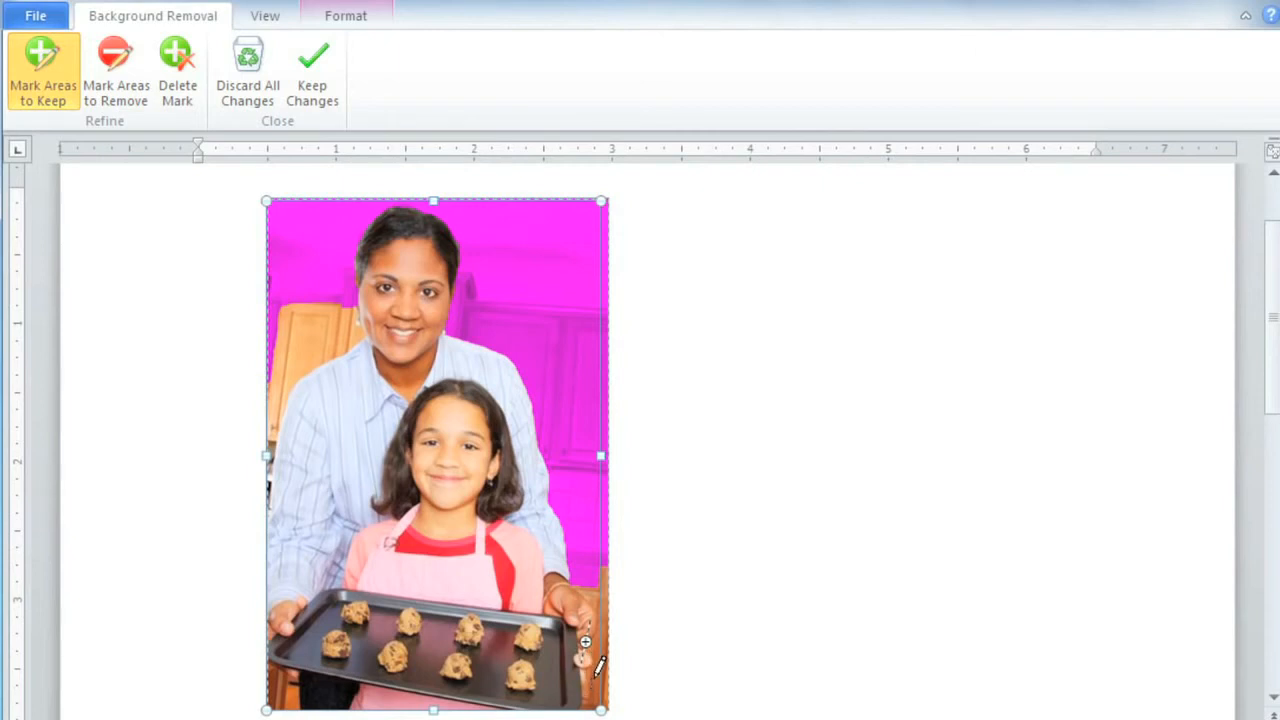
pyautogui.moveTo(408, 316)
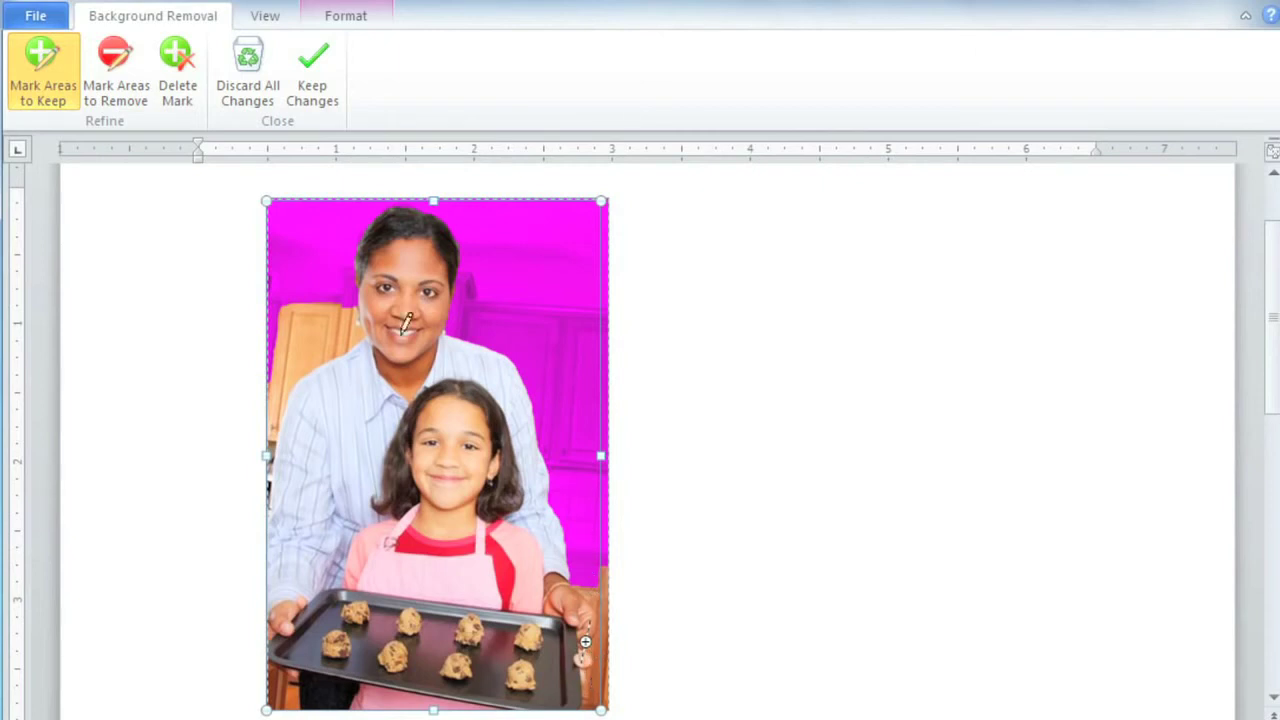
# Switch to marking areas to keep for the cookie tray's lower right edge
pyautogui.click(114, 70)
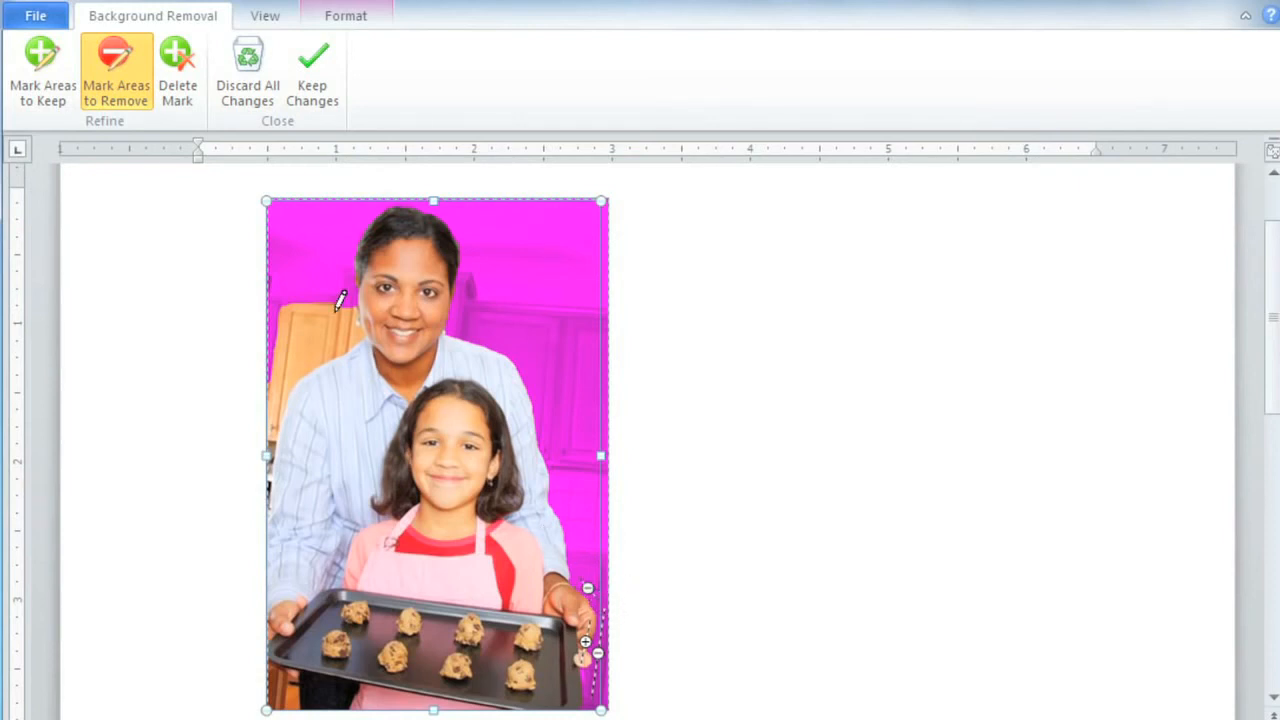
# Draw a removal mark over the wooden cabinet left of the woman's head
pyautogui.moveTo(340, 300); pyautogui.dragTo(284, 368)
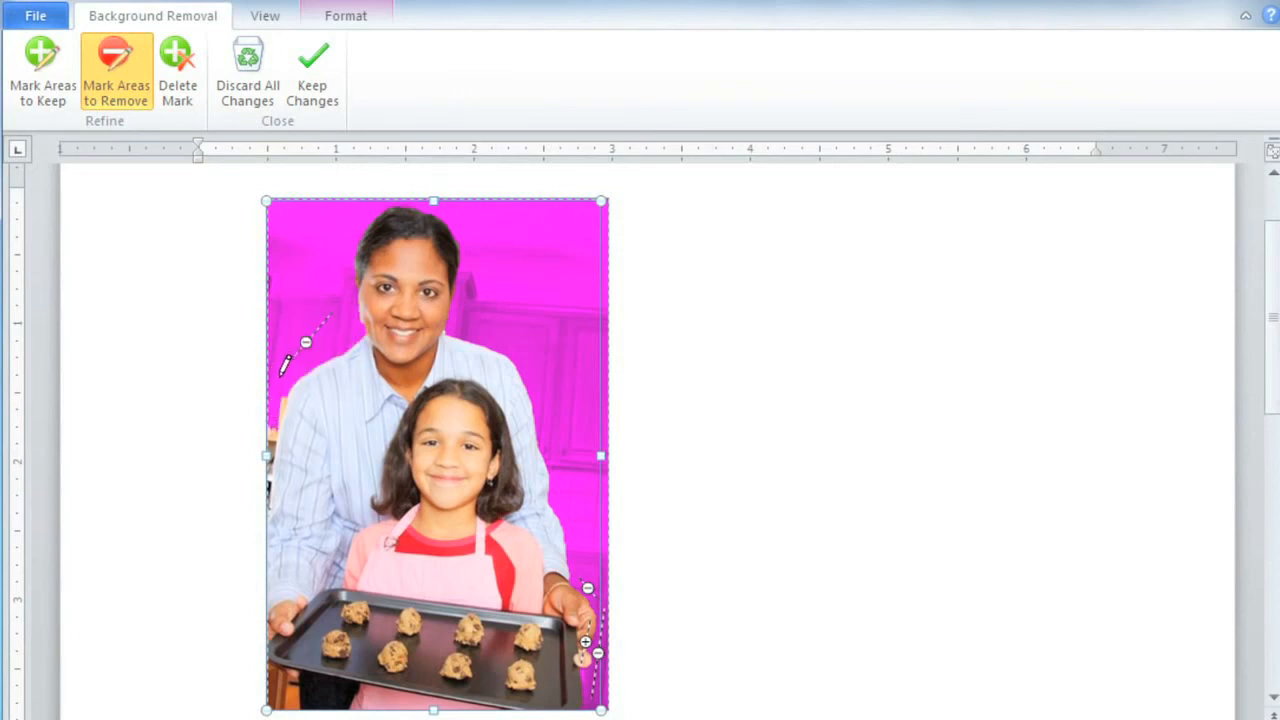
pyautogui.moveTo(284, 492)
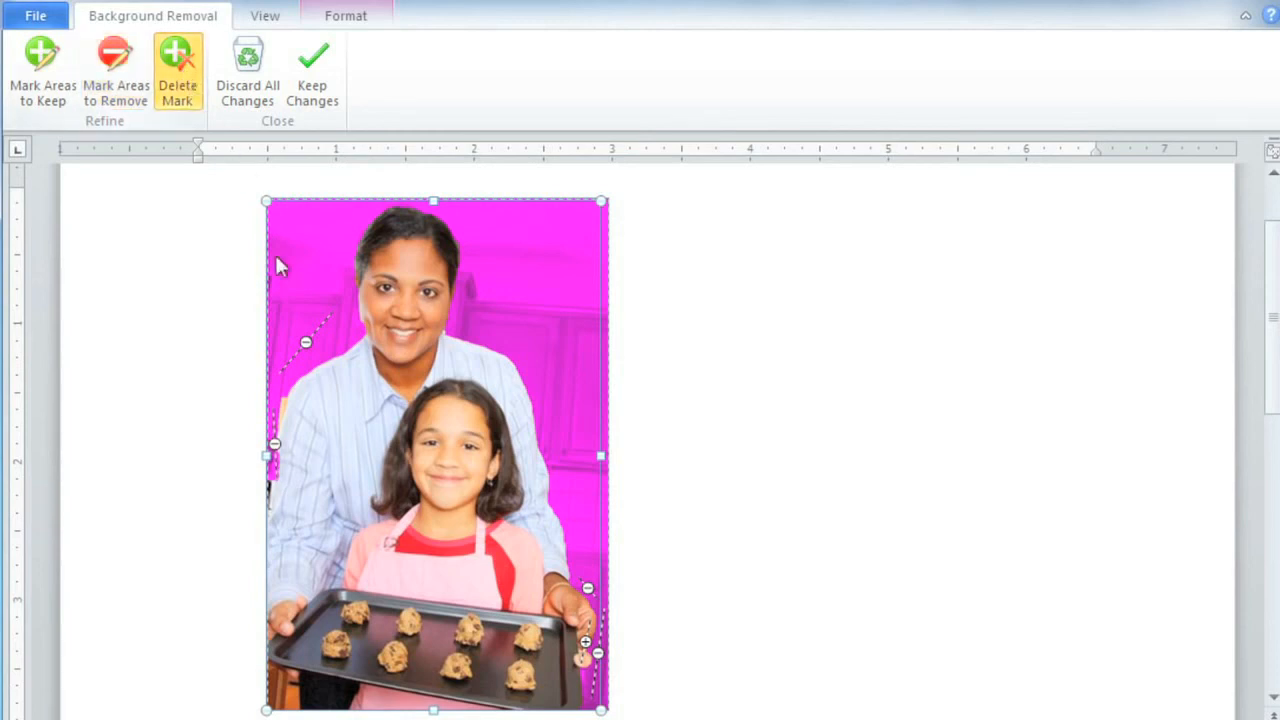
pyautogui.moveTo(280, 454)
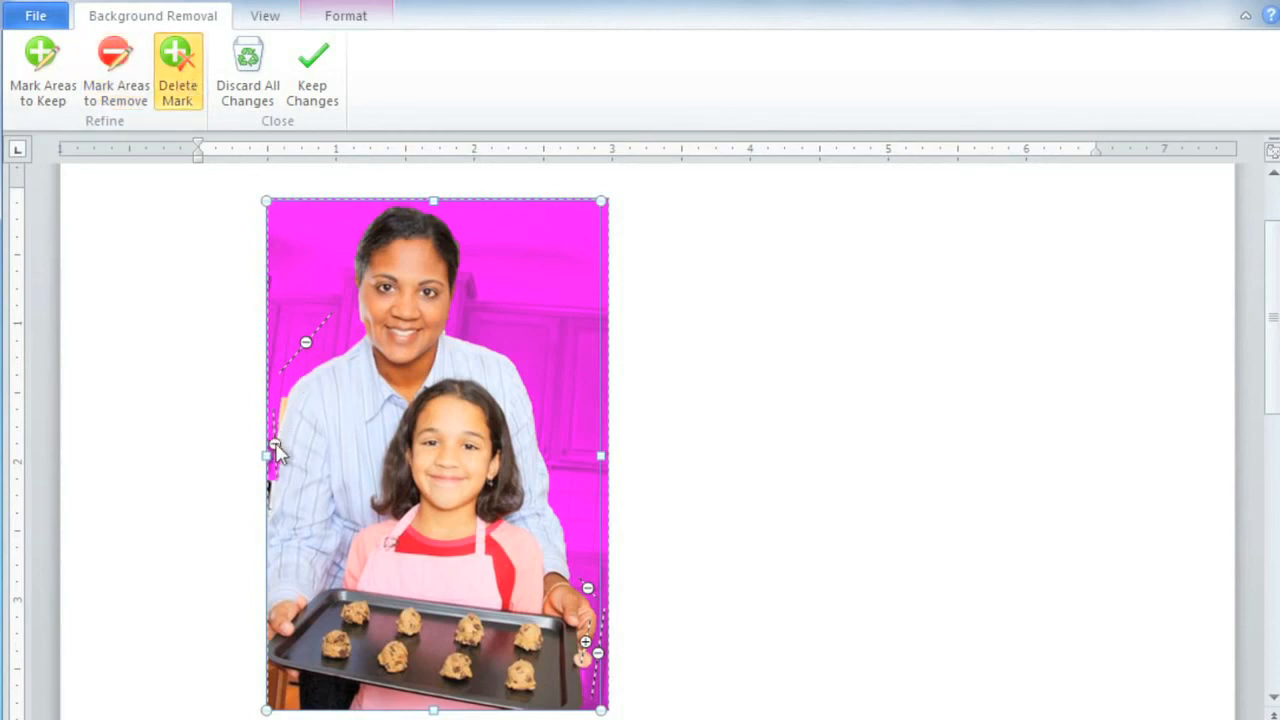